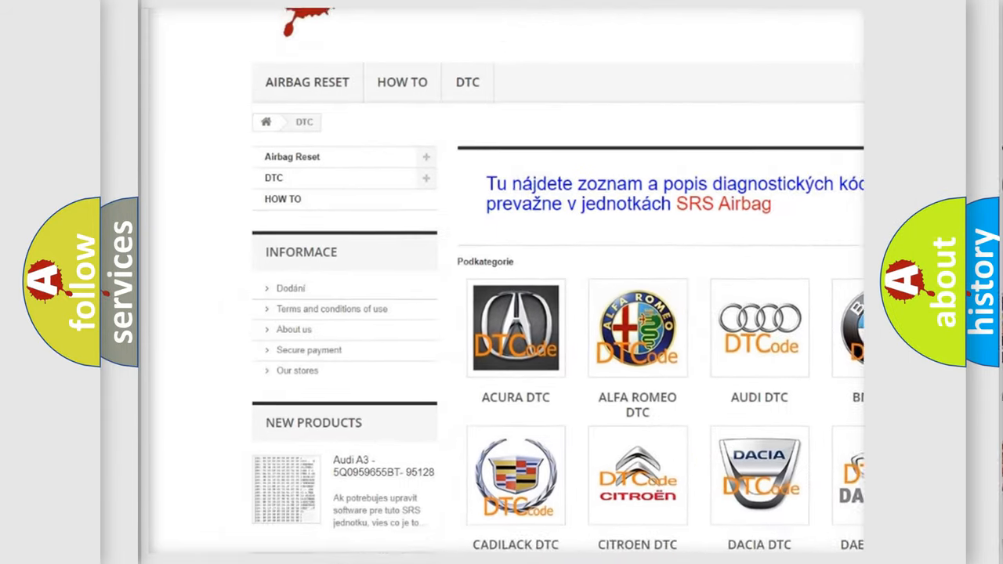
{"action": "scroll", "scroll_direction": "down", "scroll_amount": 3}
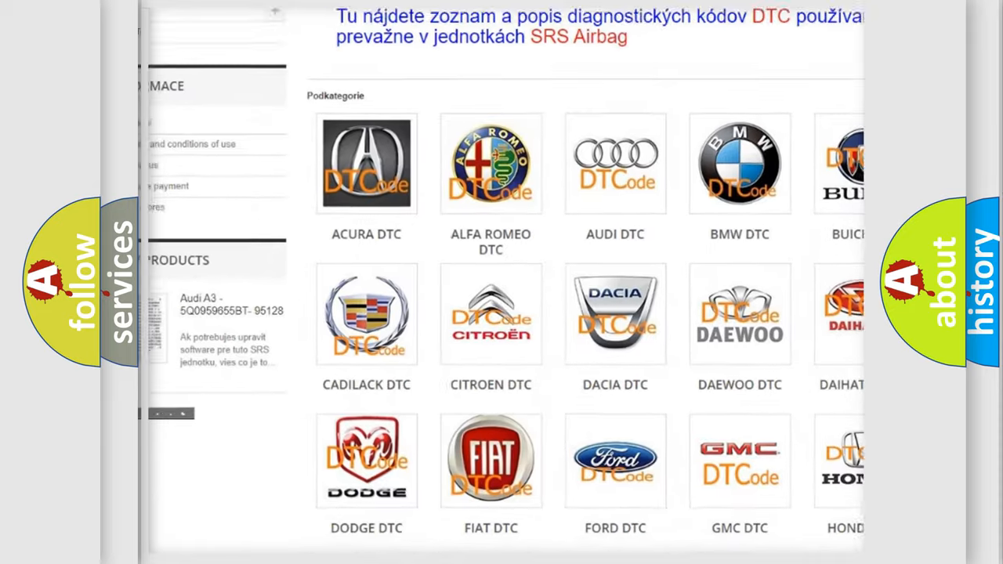
{"action": "scroll", "scroll_direction": "down", "scroll_amount": 3}
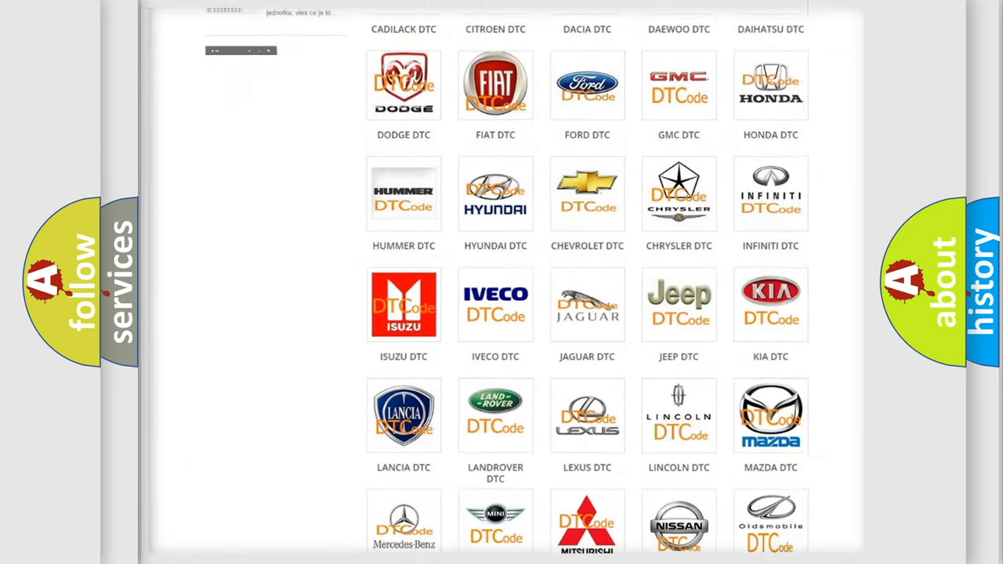
{"action": "scroll", "scroll_direction": "down", "scroll_amount": 3}
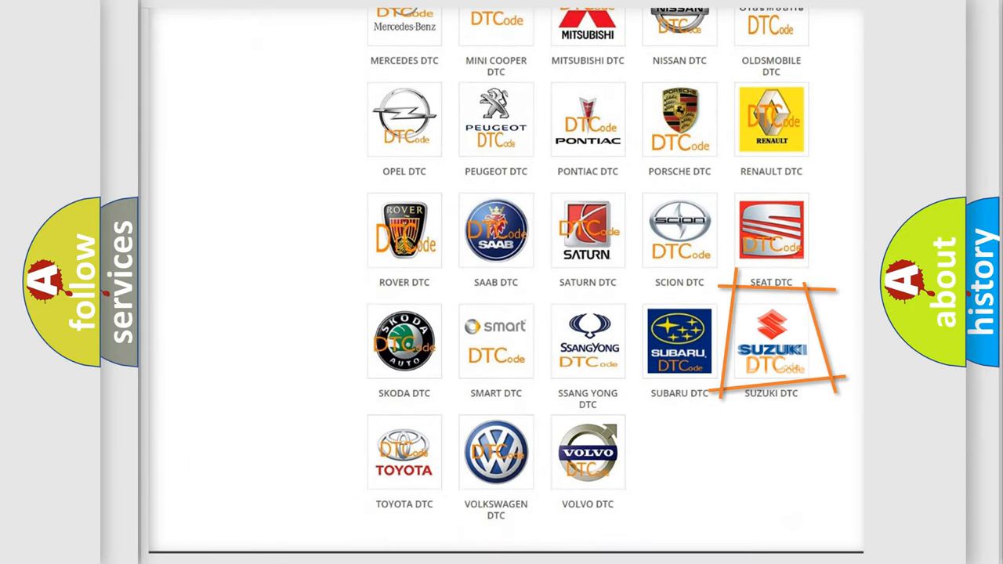